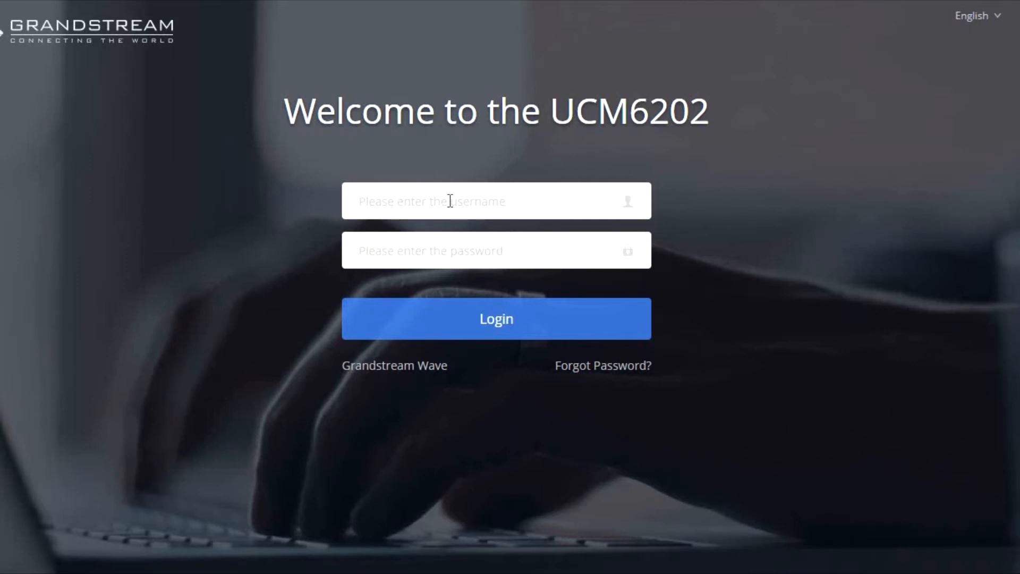
Step: Sign in as admin to reach the System Status dashboard
type("admin")
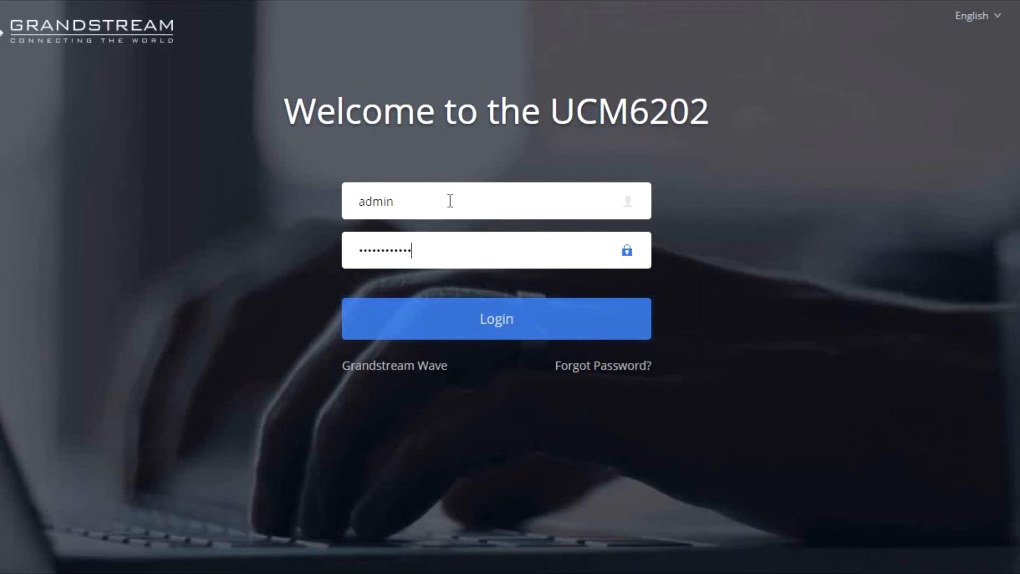
left_click(497, 318)
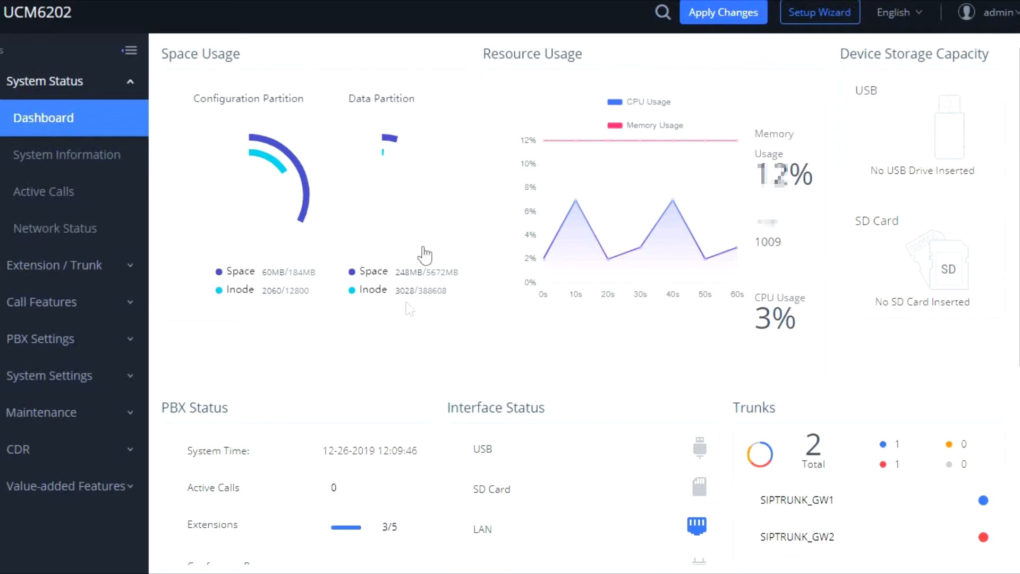
mouse_move(466, 355)
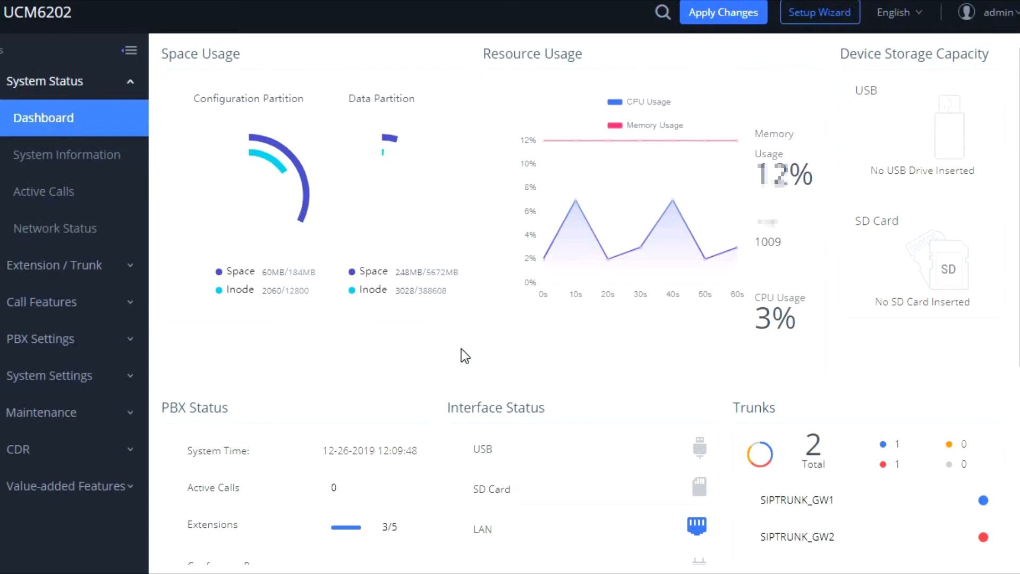
mouse_move(499, 362)
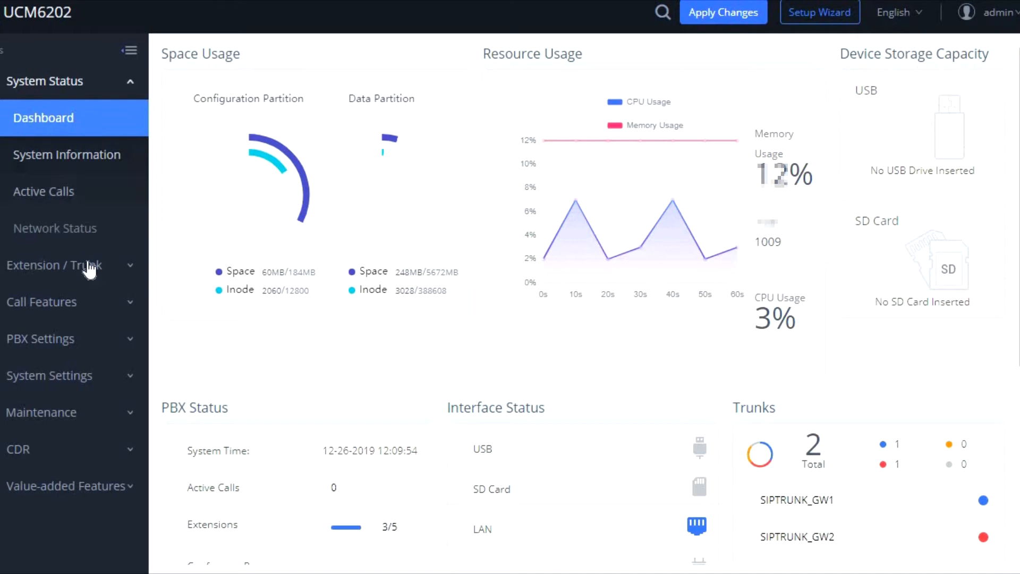
Step: Expand the Extension / Trunk sidebar section to list VoIP Trunks and Outbound Routes
left_click(55, 265)
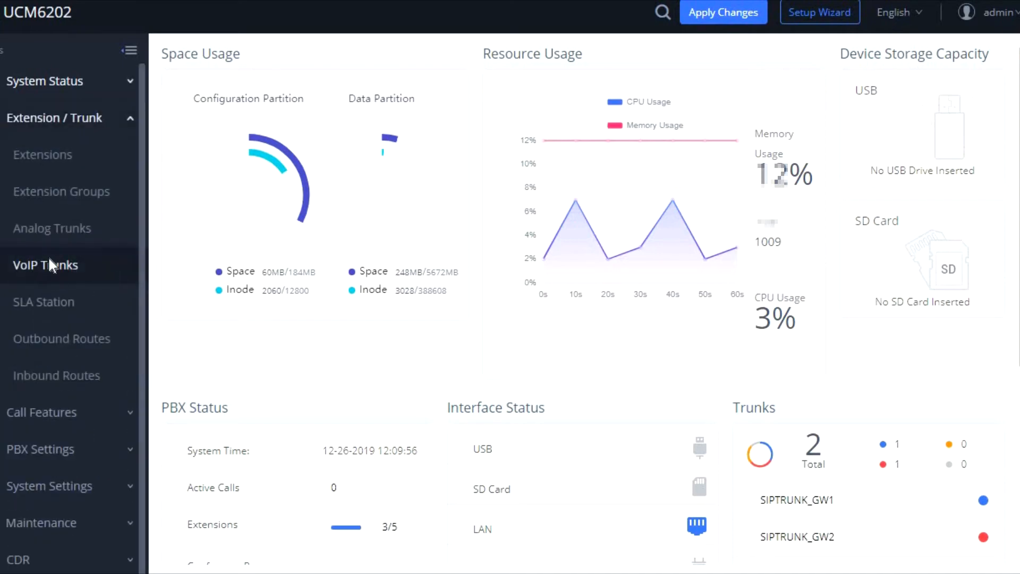
Step: Show the VoIP Trunks list with SIPTRUNK_GW1 and SIPTRUNK_GW2
left_click(45, 264)
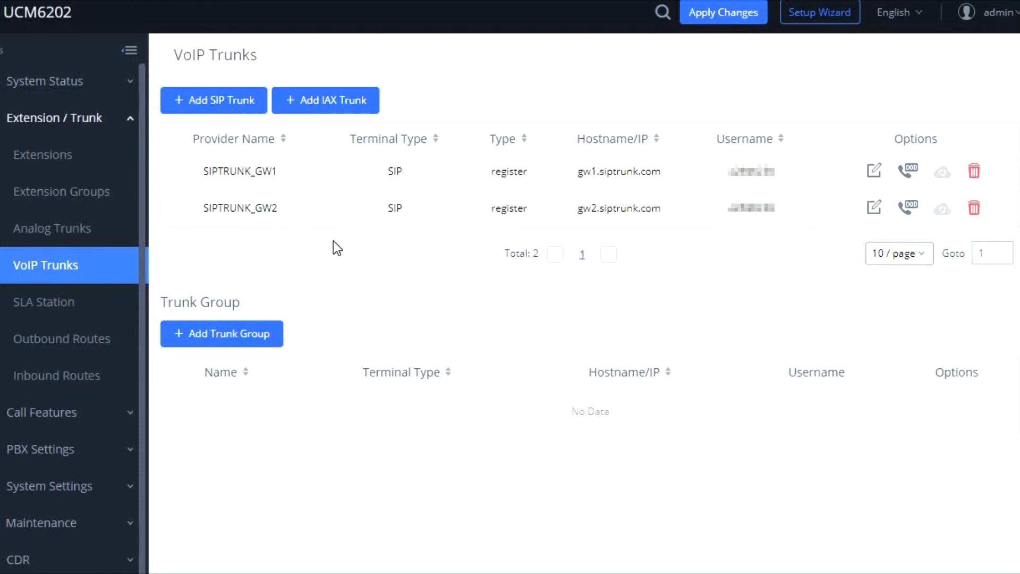
mouse_move(234, 105)
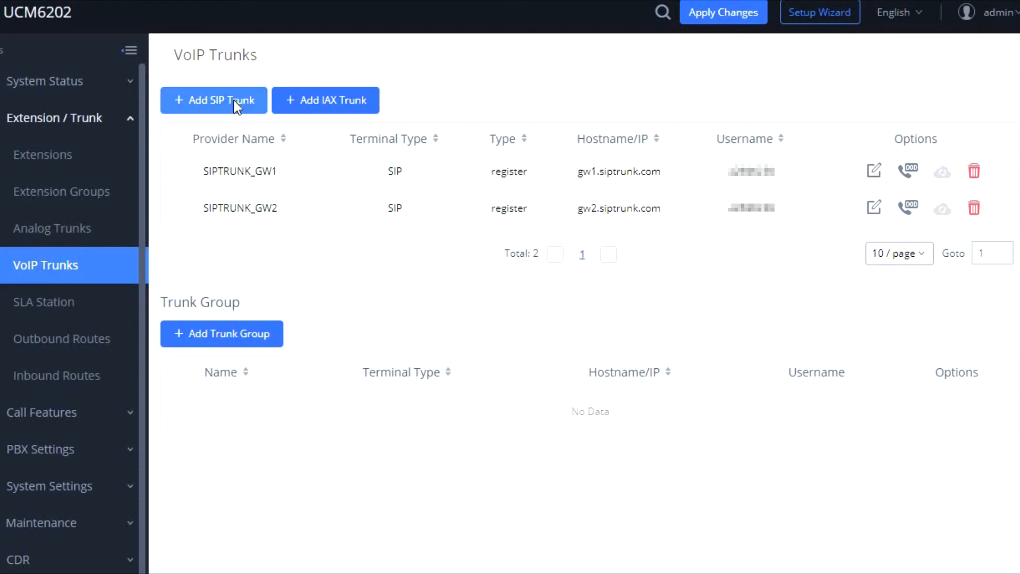
Step: Begin a Register SIP Trunk with provider name siptrunk and host gw1.siptrunk.com
left_click(213, 100)
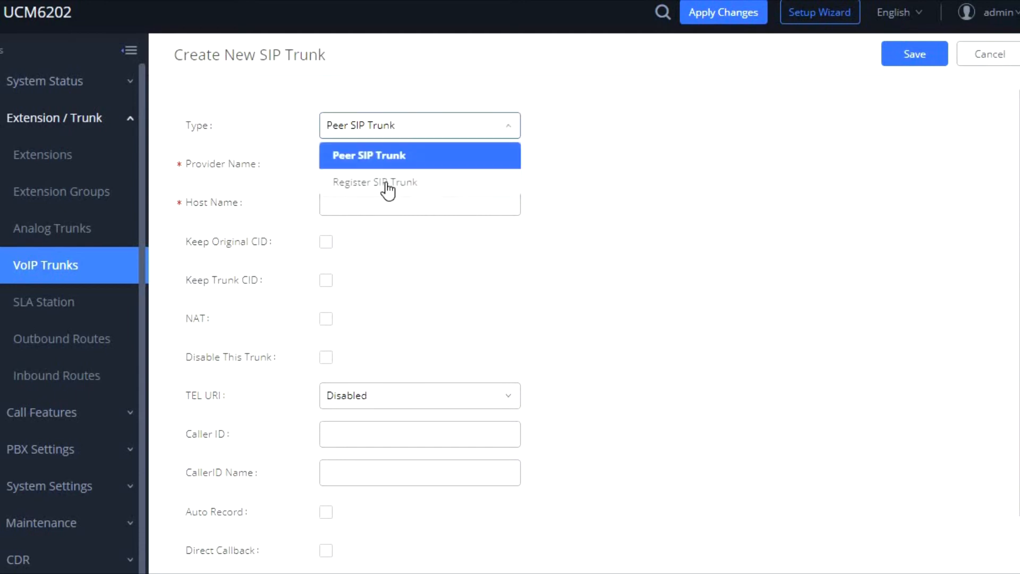
left_click(375, 182)
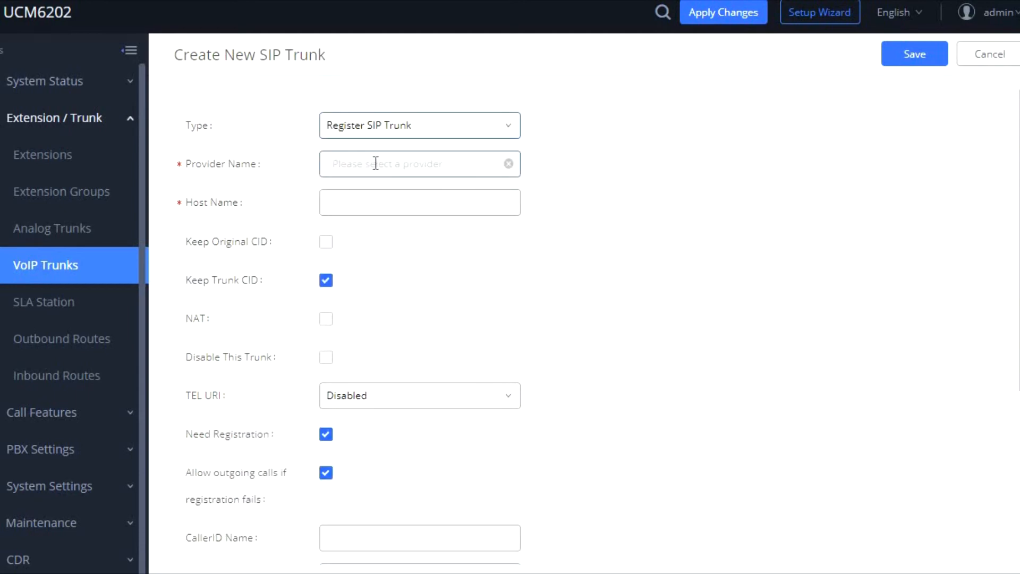
left_click(417, 164)
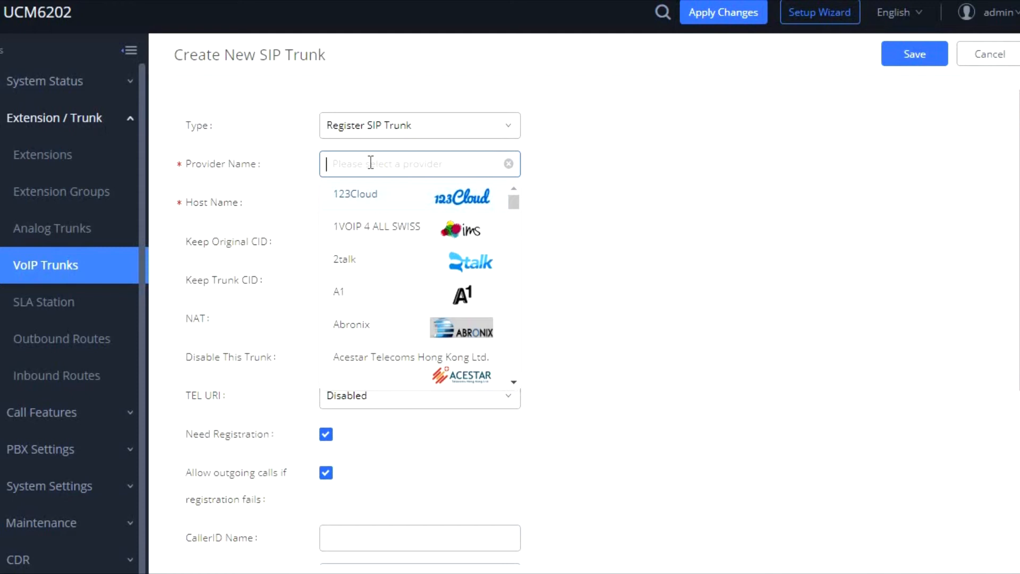
type("siptru")
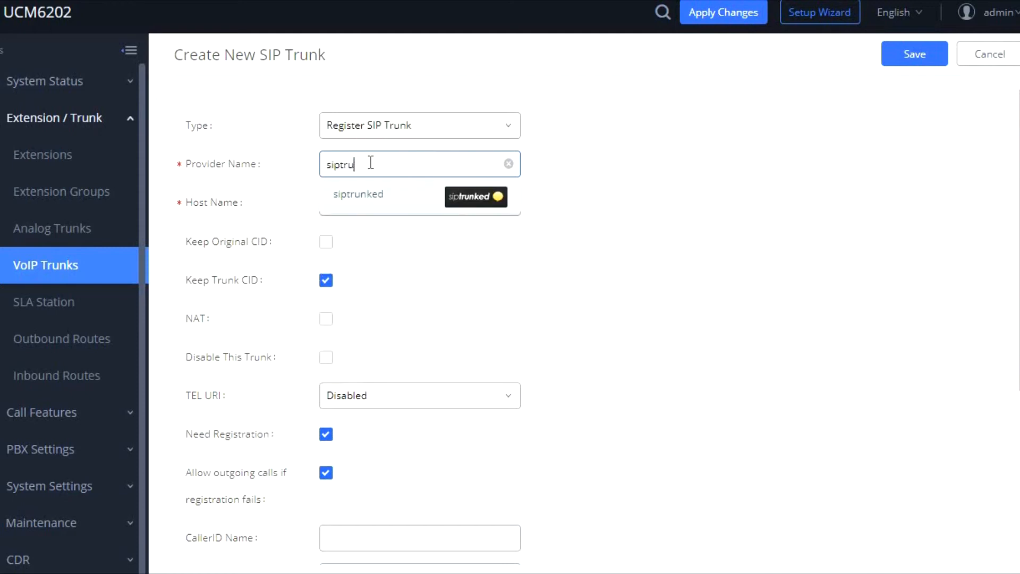
type("nk_GW1")
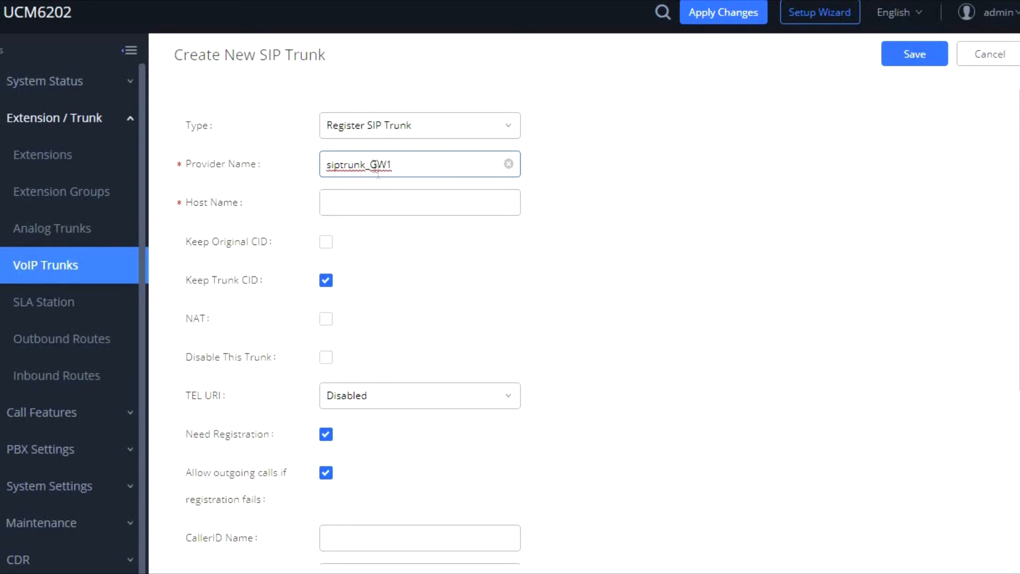
type("gw1.siptrunk.com")
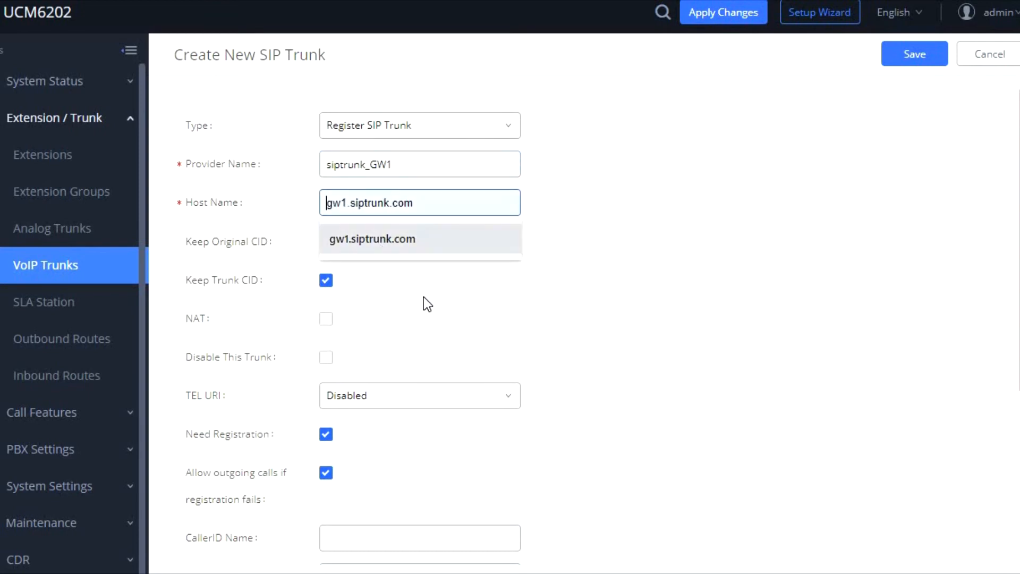
Step: Enter username ffffff on the trunk draft, then cancel back to the VoIP Trunks list
scroll("down", 3)
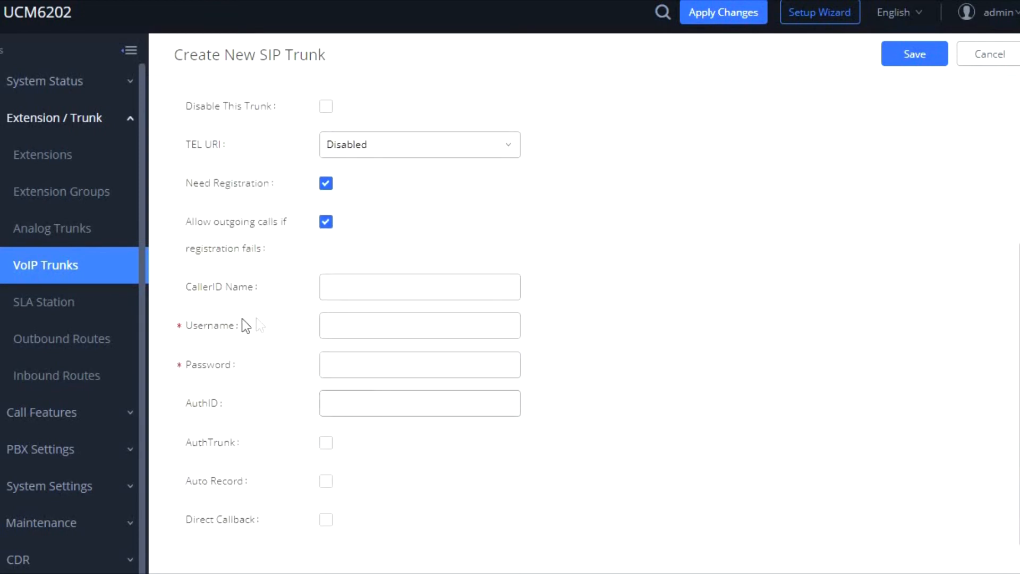
left_click(420, 325)
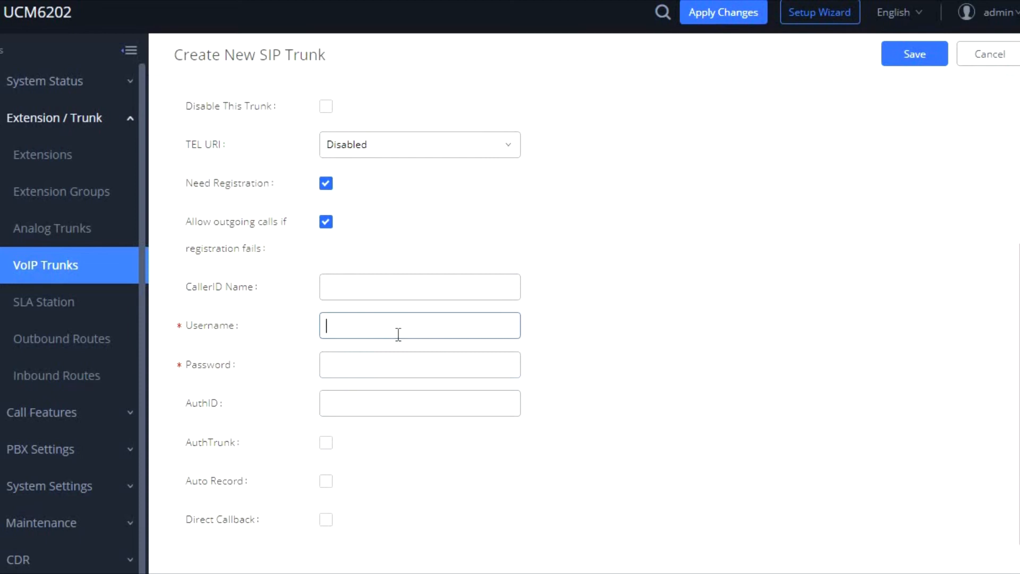
type("ffffff")
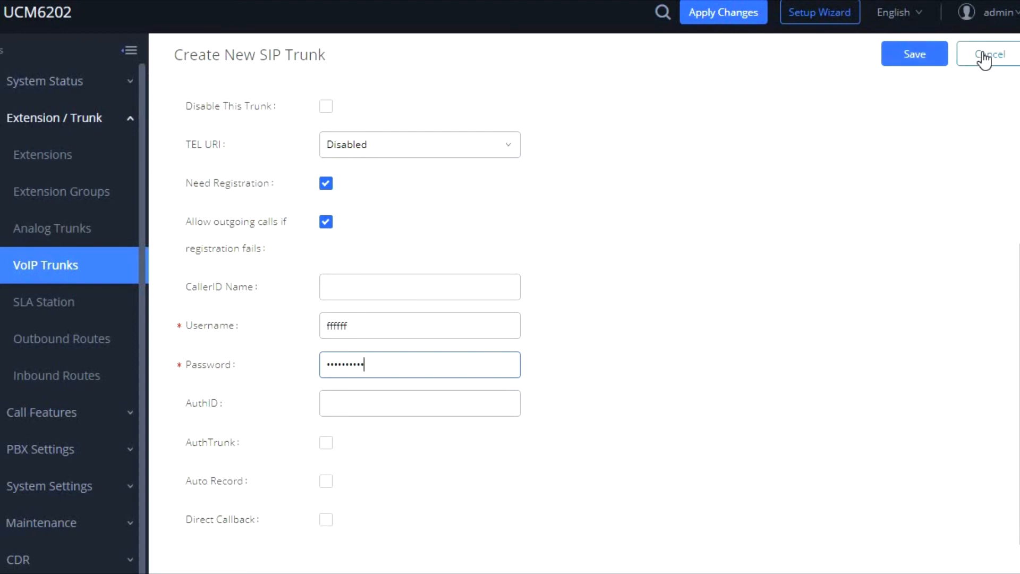
left_click(989, 54)
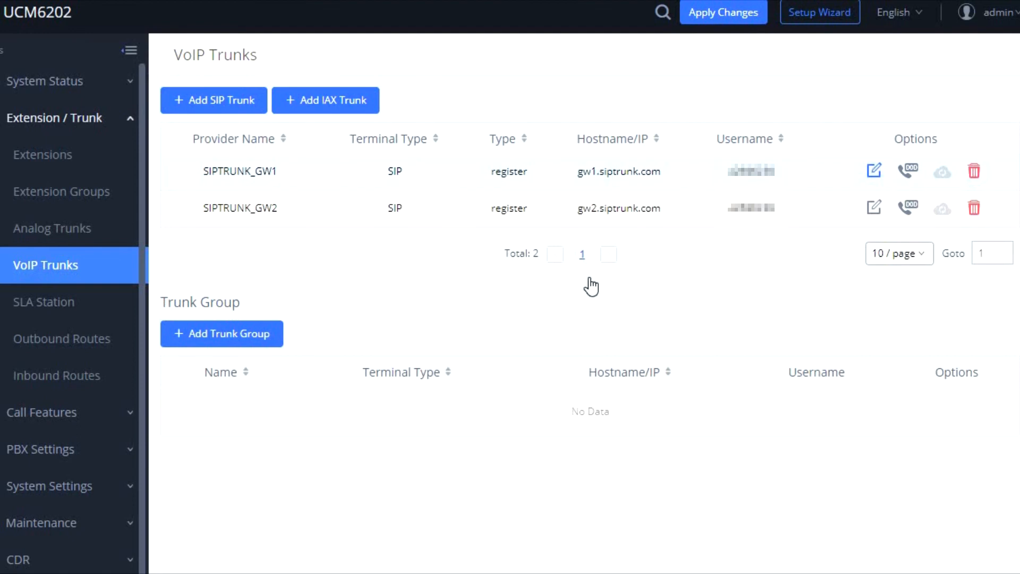
Step: Edit SIPTRUNK_GW1 and move to its Advanced Settings showing DID Mode options
left_click(874, 170)
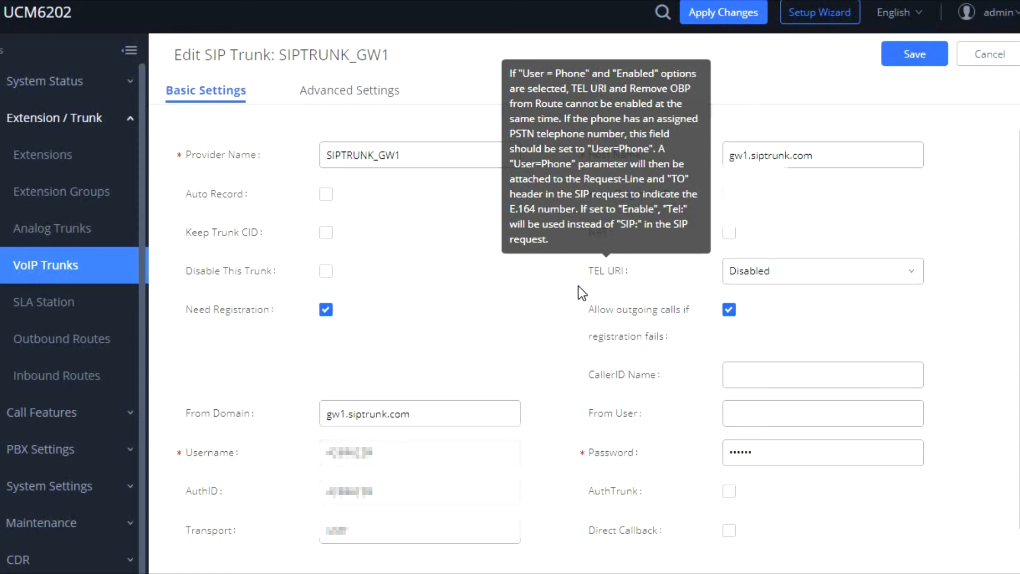
mouse_move(374, 174)
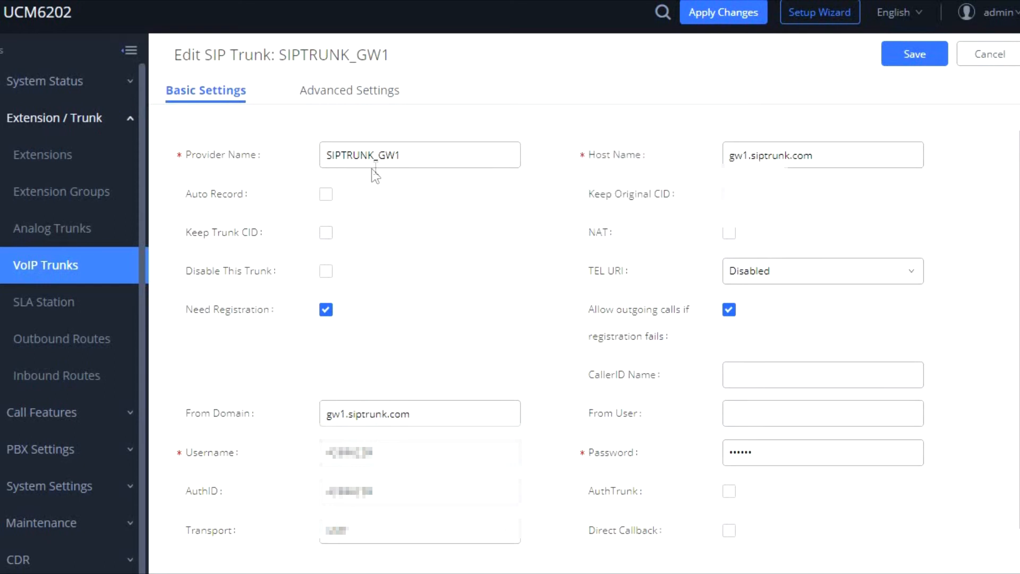
left_click(349, 89)
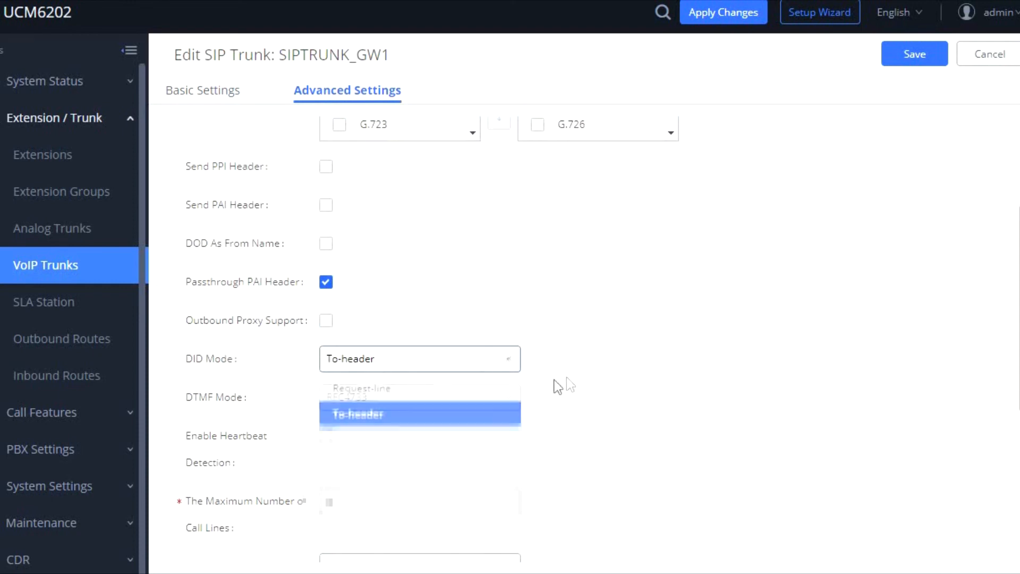
Step: Leave DID Mode at To-header, cancel the edit, and return to the System Status dashboard
left_click(419, 397)
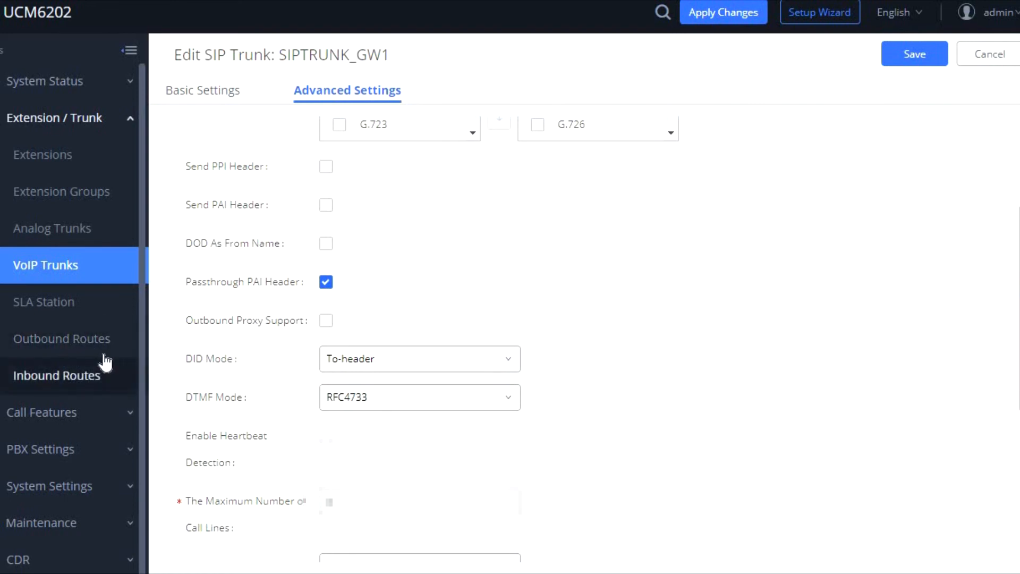
mouse_move(988, 55)
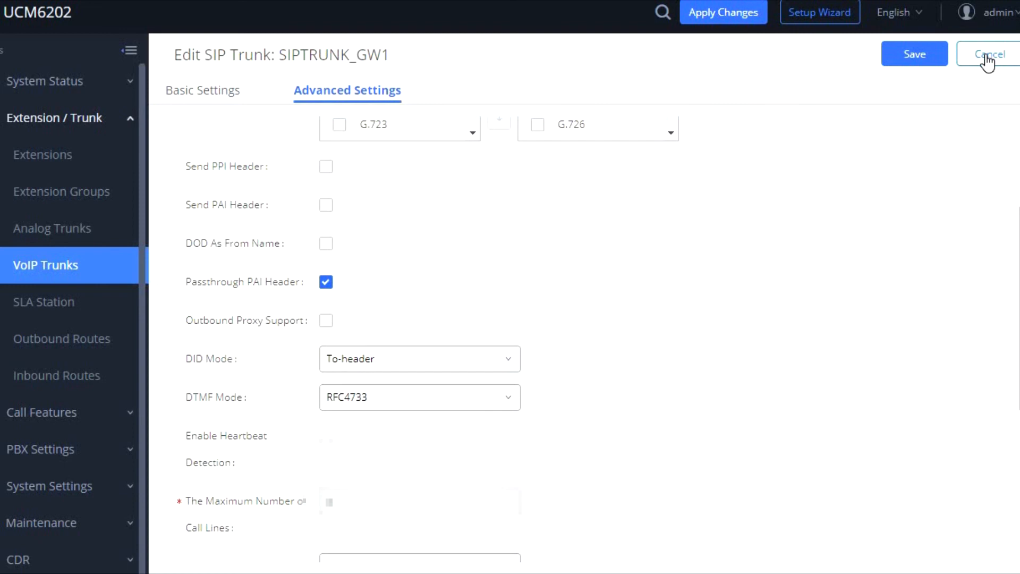
left_click(989, 53)
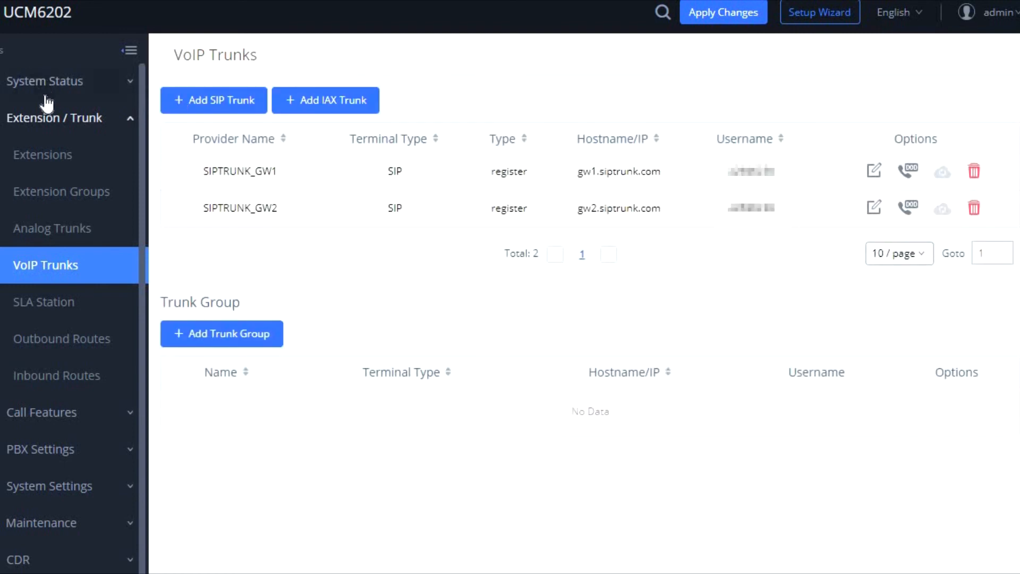
left_click(44, 80)
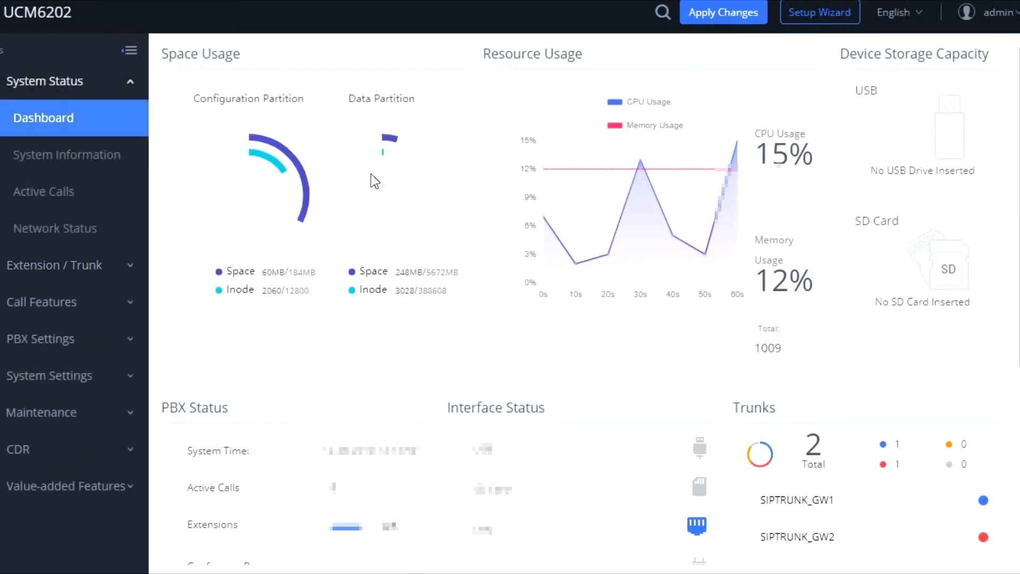